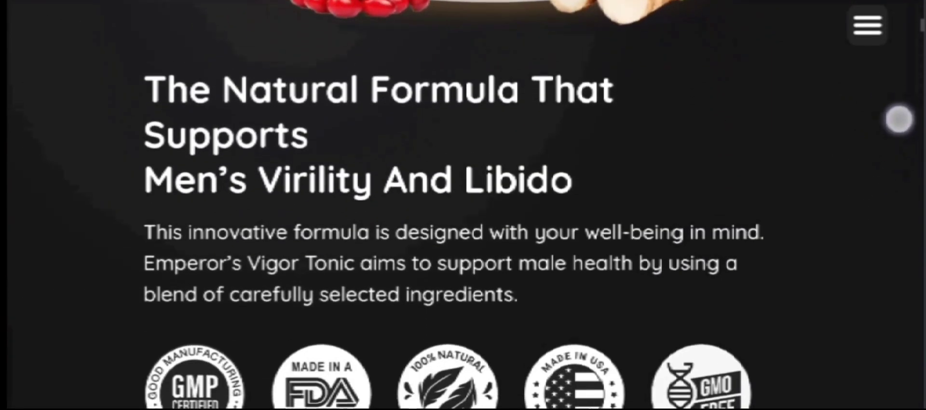
Scroll from the Natural Formula section down through the capsule ingredient list
{"action": "scroll", "scroll_direction": "down", "scroll_amount": 3}
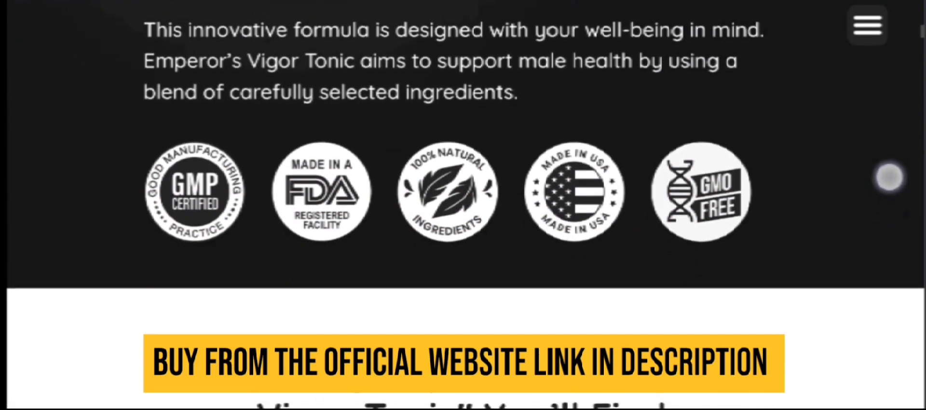
{"action": "scroll", "scroll_direction": "down", "scroll_amount": 3}
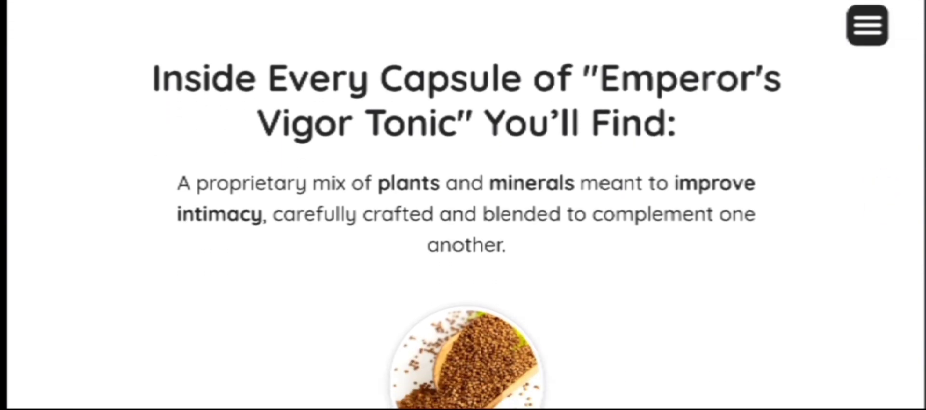
{"action": "scroll", "scroll_direction": "down", "scroll_amount": 3}
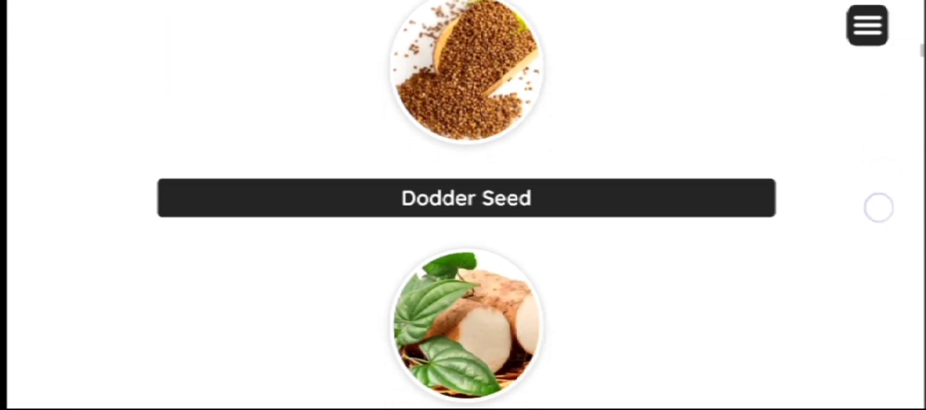
{"action": "scroll", "scroll_direction": "down", "scroll_amount": 3}
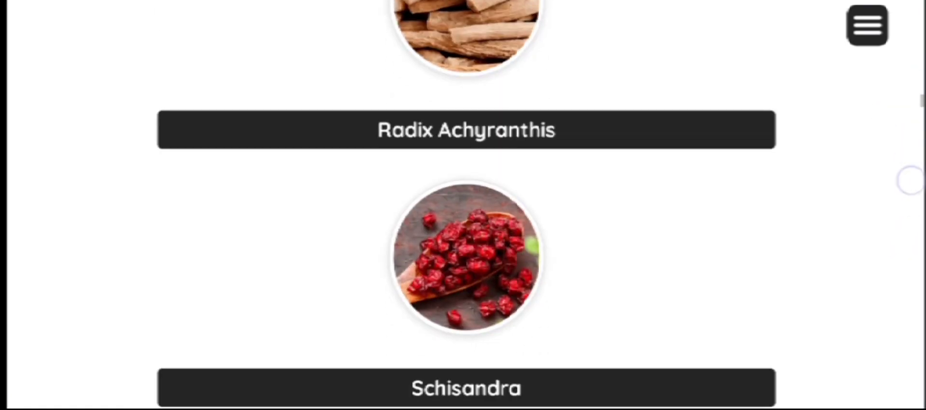
{"action": "scroll", "scroll_direction": "down", "scroll_amount": 3}
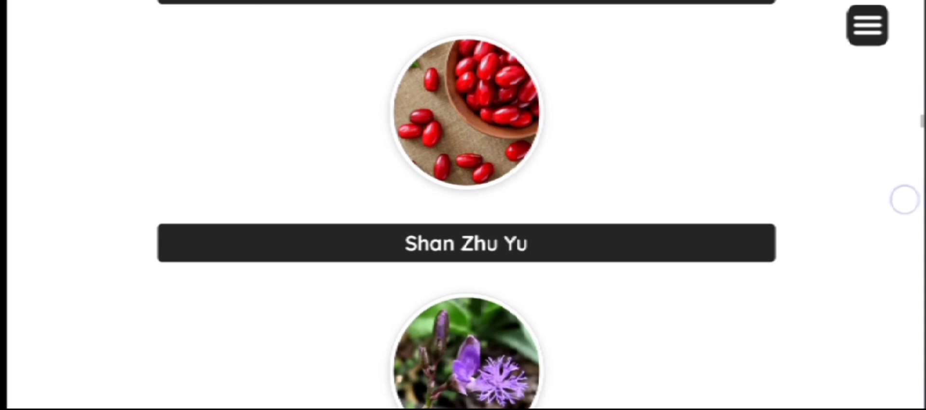
{"action": "scroll", "scroll_direction": "down", "scroll_amount": 3}
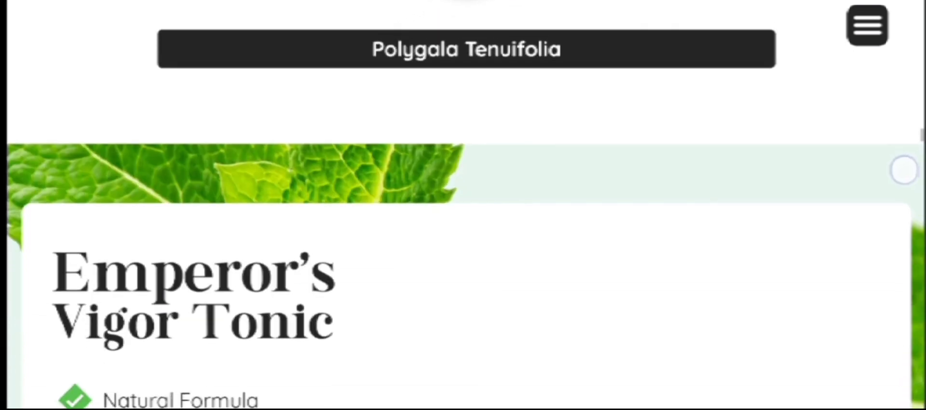
Scroll on past the product benefits and two free bonus guides to the Fast & Free Shipping badge
{"action": "scroll", "scroll_direction": "down", "scroll_amount": 3}
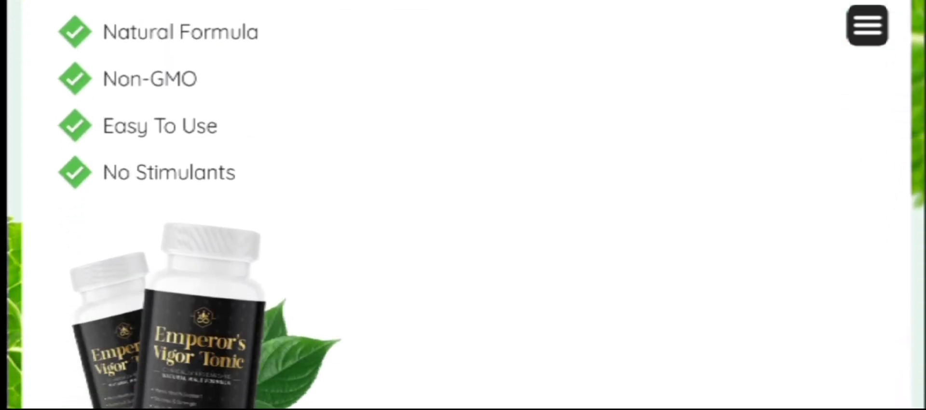
{"action": "scroll", "scroll_direction": "down", "scroll_amount": 3}
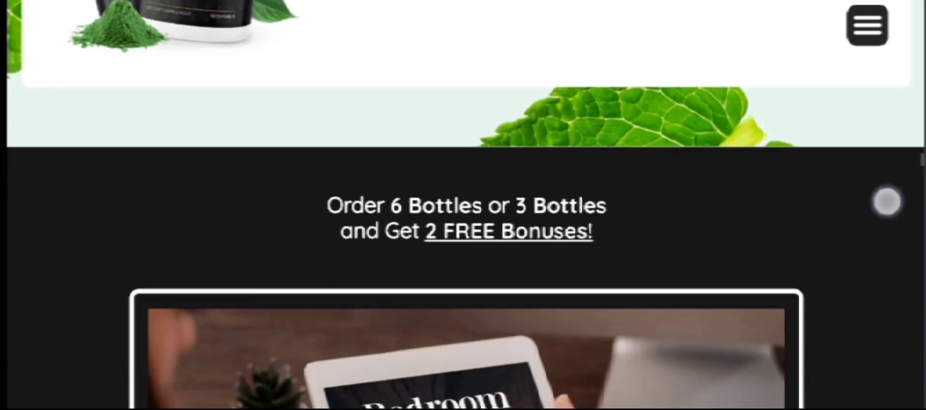
{"action": "scroll", "scroll_direction": "down", "scroll_amount": 3}
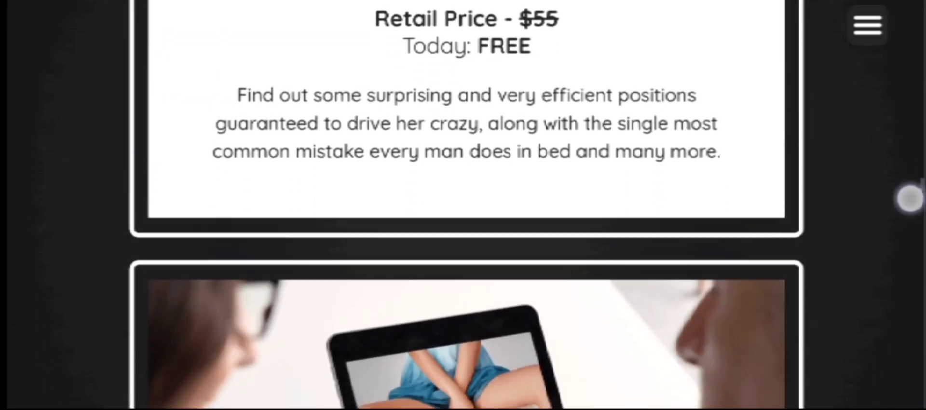
{"action": "scroll", "scroll_direction": "down", "scroll_amount": 3}
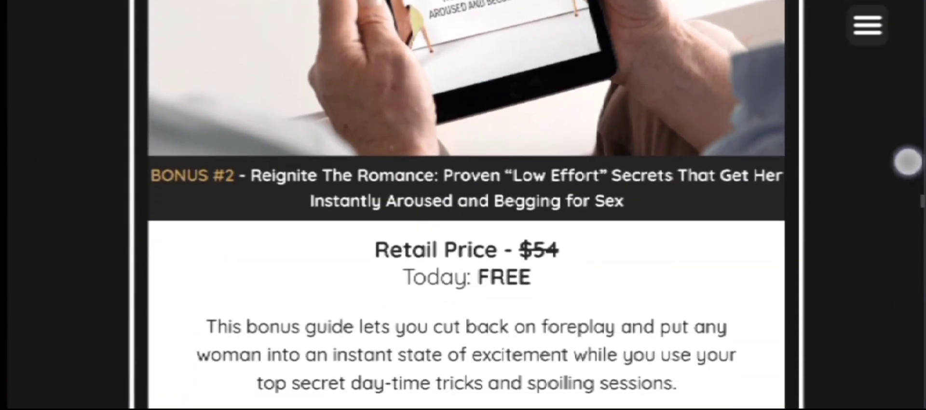
{"action": "scroll", "scroll_direction": "down", "scroll_amount": 3}
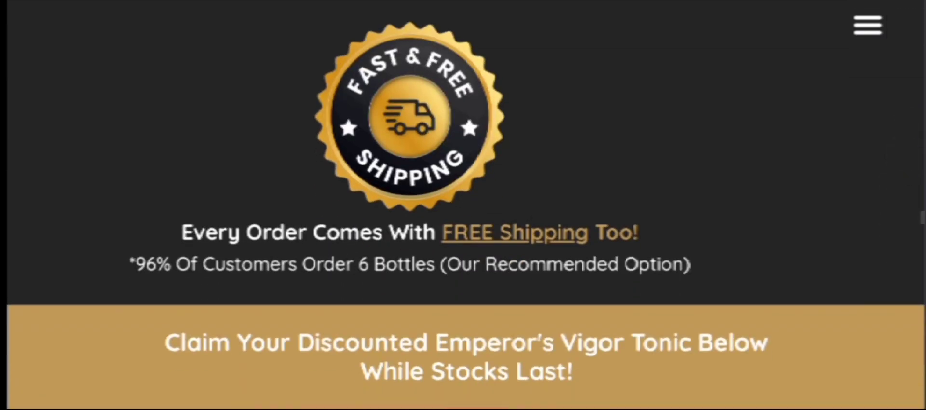
Scroll past the 6/3/1-bottle pricing cards, customer reviews and 60-day guarantee to the FAQ accordion
{"action": "scroll", "scroll_direction": "down", "scroll_amount": 3}
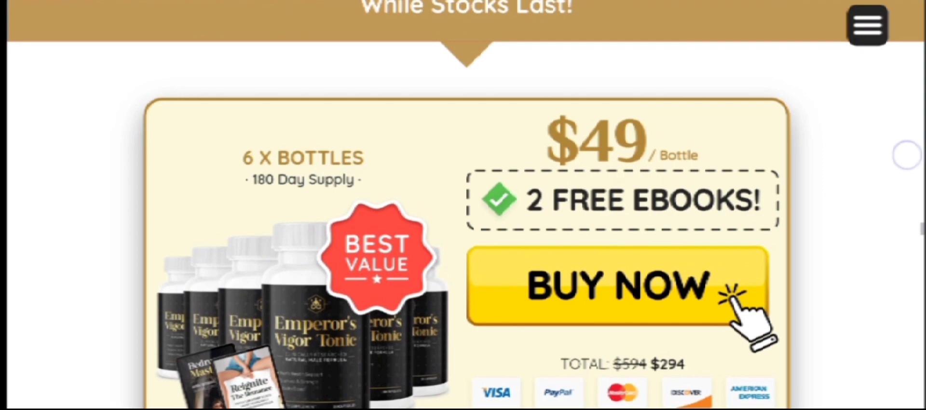
{"action": "scroll", "scroll_direction": "down", "scroll_amount": 3}
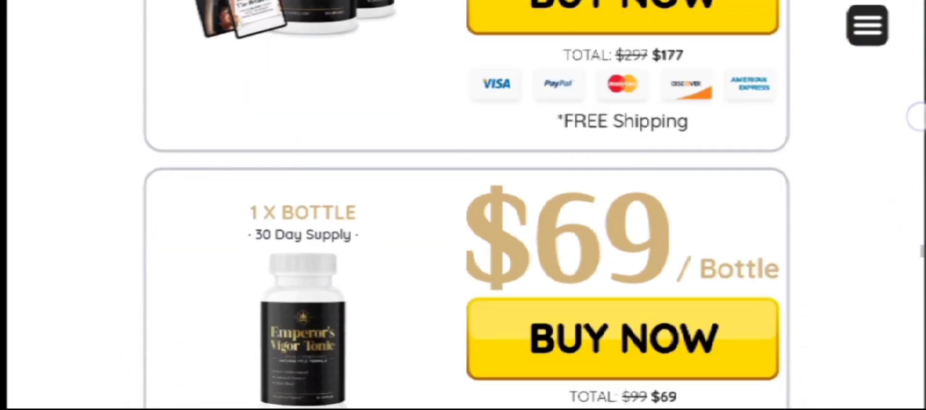
{"action": "scroll", "scroll_direction": "down", "scroll_amount": 3}
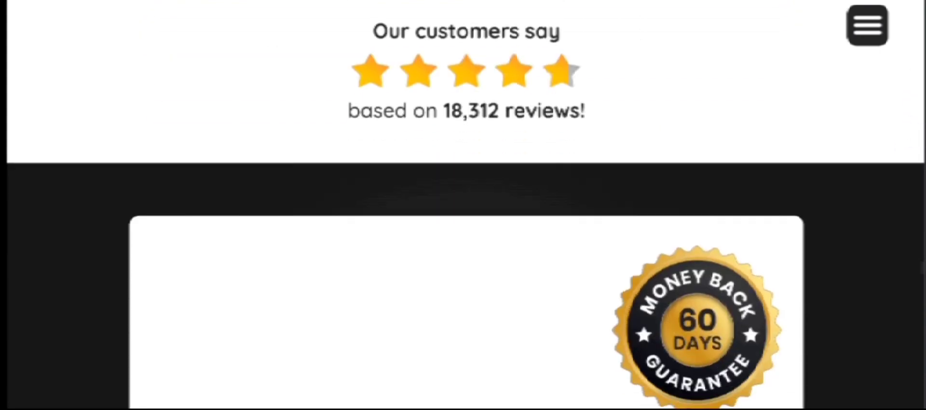
{"action": "scroll", "scroll_direction": "down", "scroll_amount": 3}
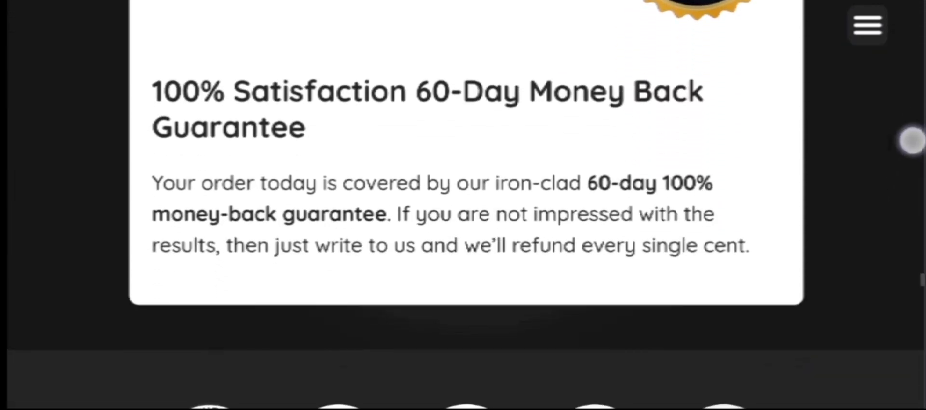
{"action": "scroll", "scroll_direction": "down", "scroll_amount": 3}
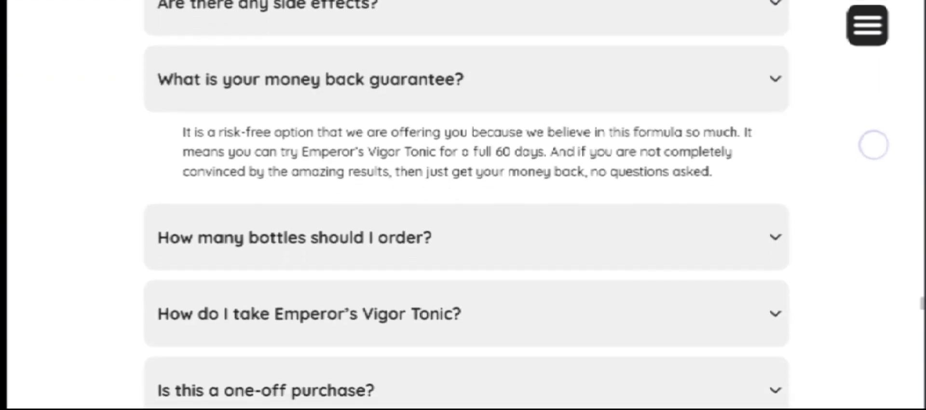
{"action": "scroll", "scroll_direction": "down", "scroll_amount": 3}
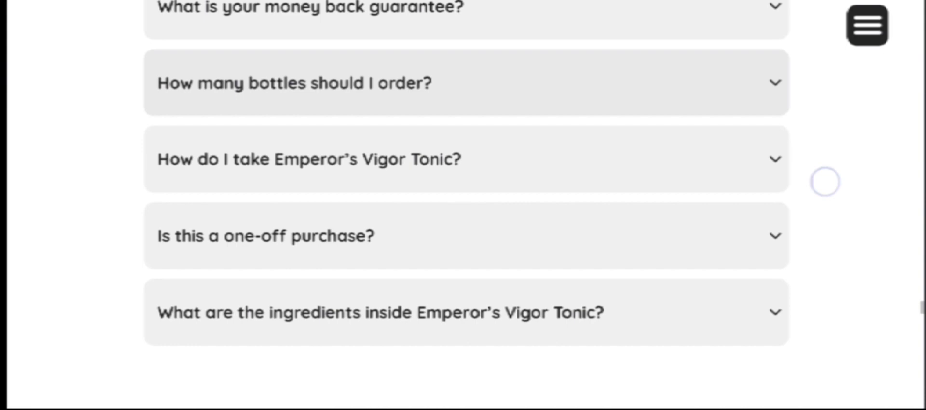
{"action": "scroll", "scroll_direction": "down", "scroll_amount": 3}
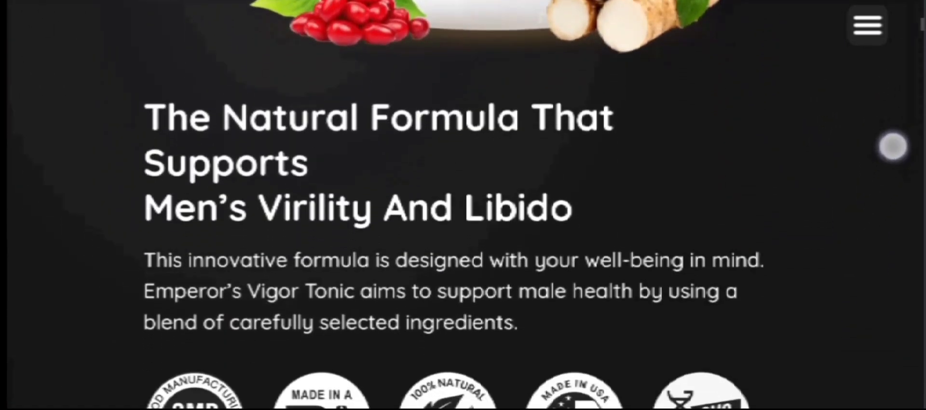
Scroll from the Natural Formula heading through the capsule ingredients to the product feature checklist
{"action": "scroll", "scroll_direction": "down", "scroll_amount": 3}
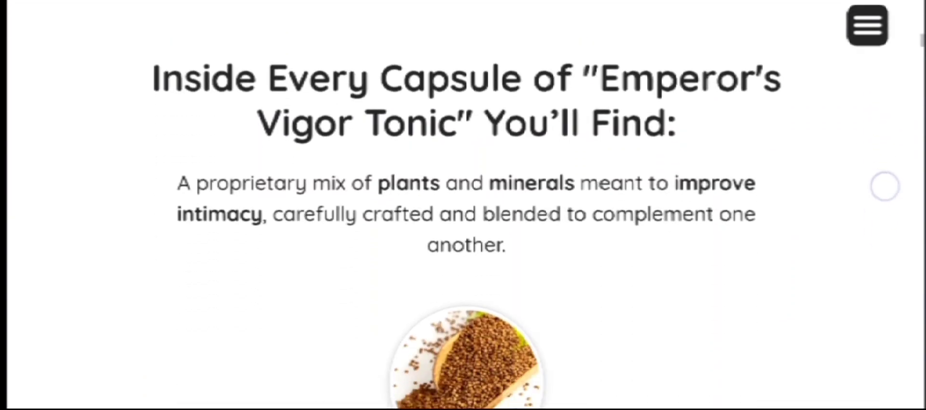
{"action": "scroll", "scroll_direction": "down", "scroll_amount": 3}
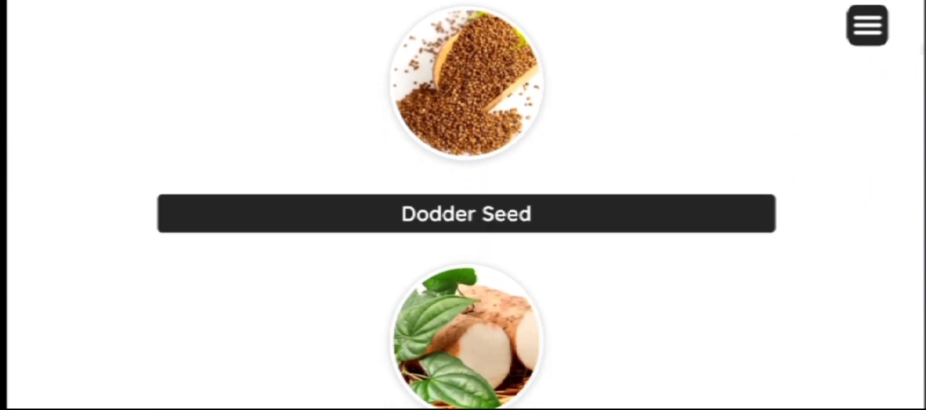
{"action": "scroll", "scroll_direction": "down", "scroll_amount": 3}
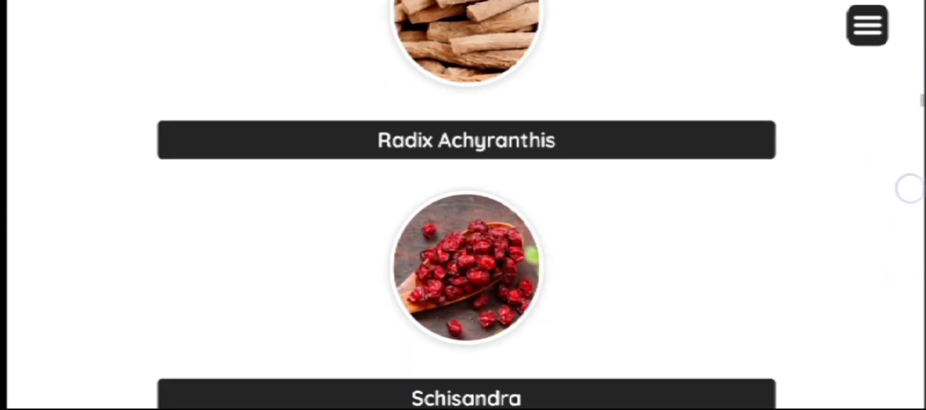
{"action": "scroll", "scroll_direction": "down", "scroll_amount": 3}
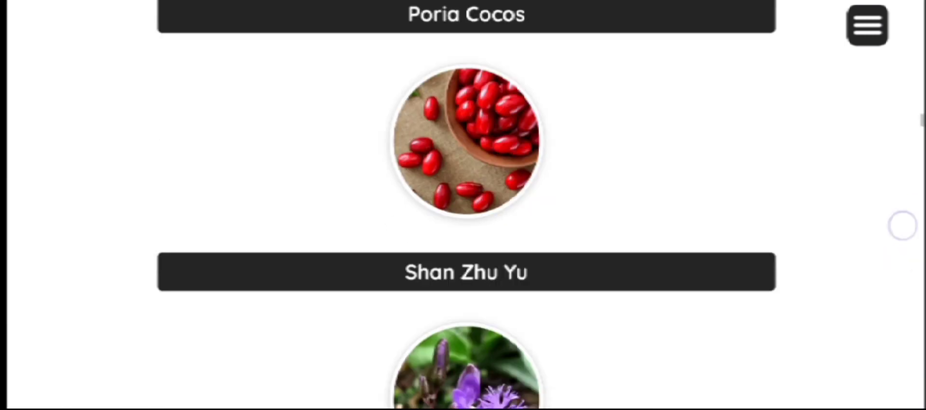
{"action": "scroll", "scroll_direction": "down", "scroll_amount": 3}
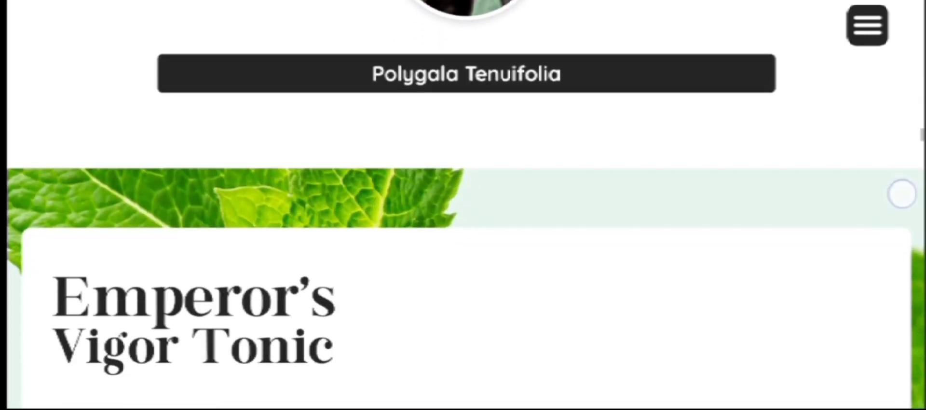
{"action": "scroll", "scroll_direction": "down", "scroll_amount": 3}
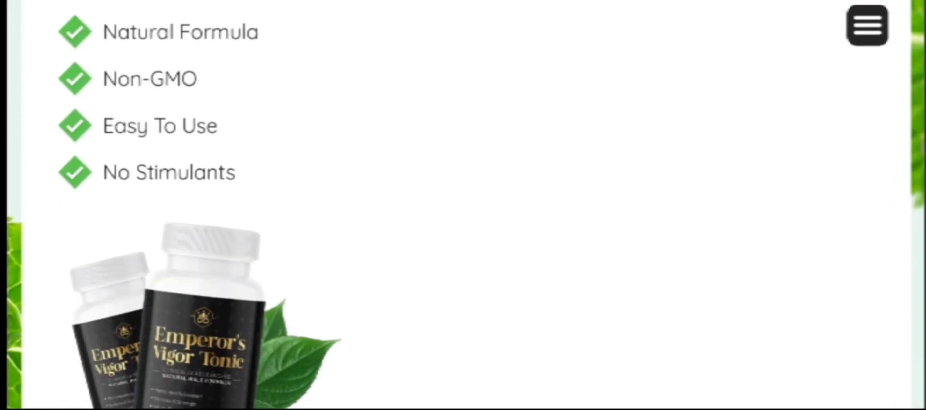
{"action": "scroll", "scroll_direction": "down", "scroll_amount": 3}
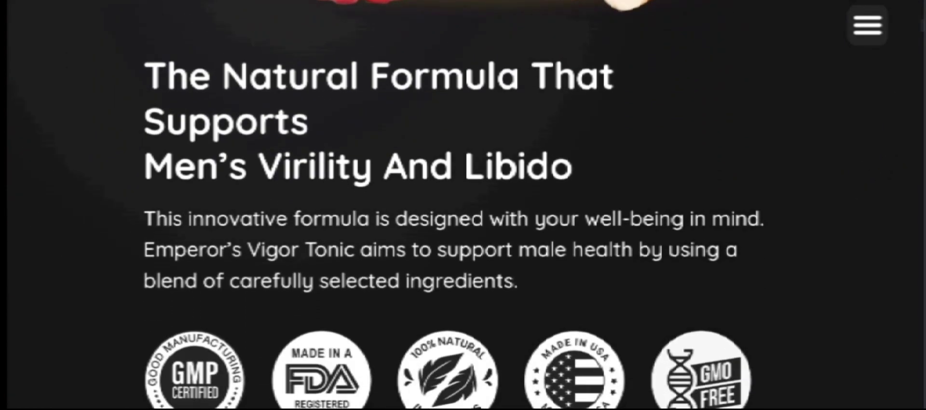
Scroll from the ingredient list down past the two bonus guides to the bottle-package pricing
{"action": "scroll", "scroll_direction": "down", "scroll_amount": 3}
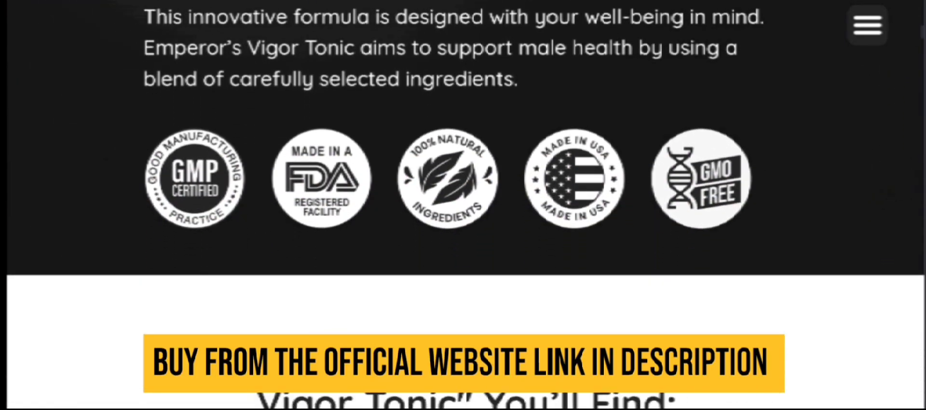
{"action": "scroll", "scroll_direction": "down", "scroll_amount": 3}
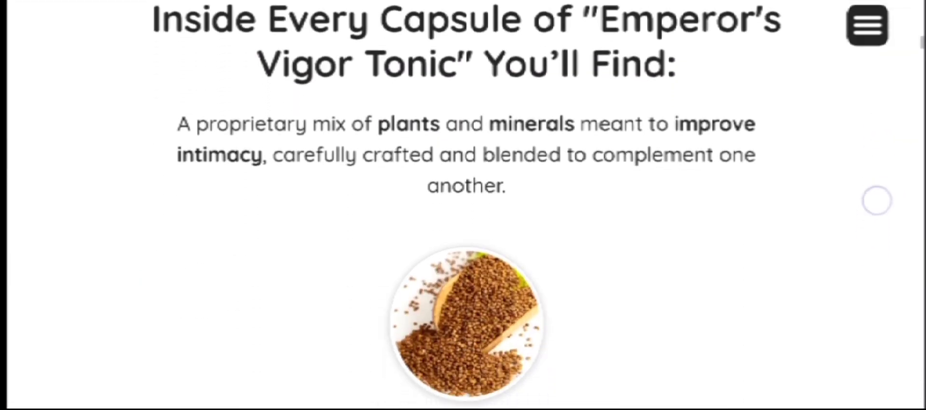
{"action": "scroll", "scroll_direction": "down", "scroll_amount": 3}
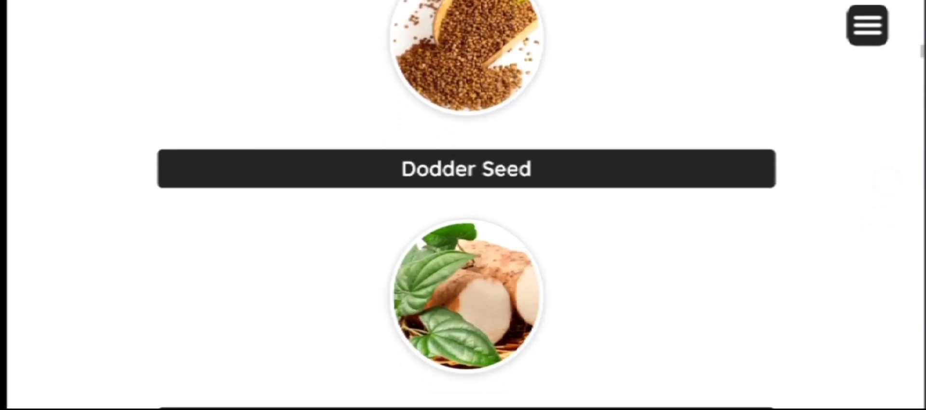
{"action": "scroll", "scroll_direction": "down", "scroll_amount": 3}
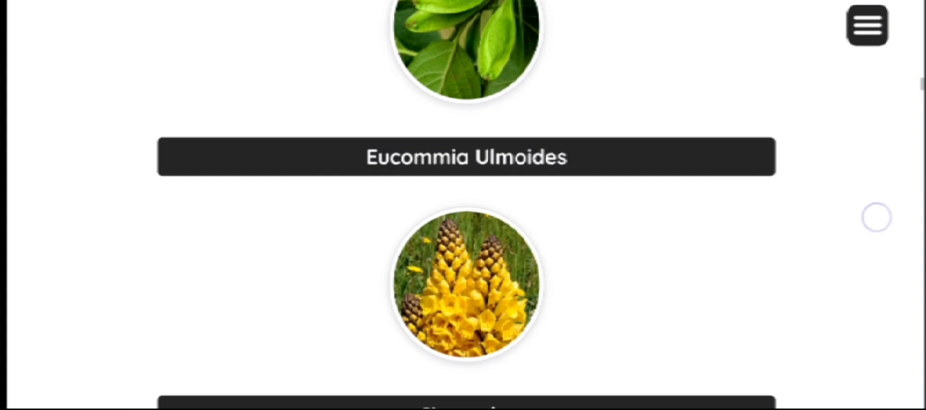
{"action": "scroll", "scroll_direction": "down", "scroll_amount": 3}
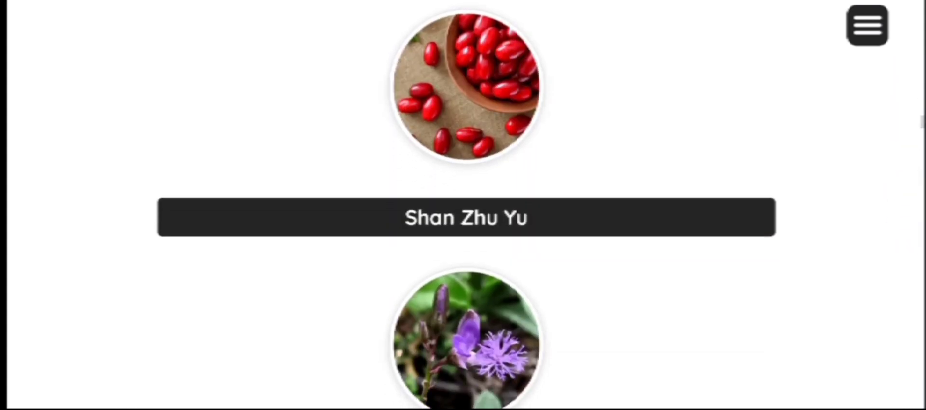
{"action": "scroll", "scroll_direction": "down", "scroll_amount": 3}
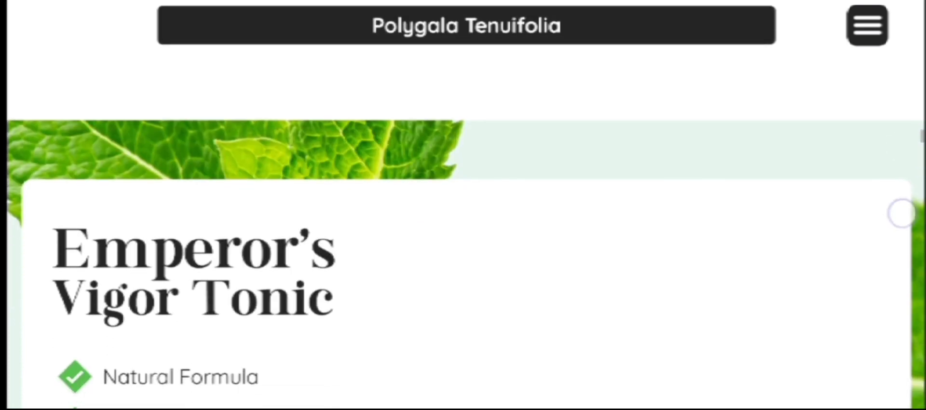
{"action": "scroll", "scroll_direction": "down", "scroll_amount": 3}
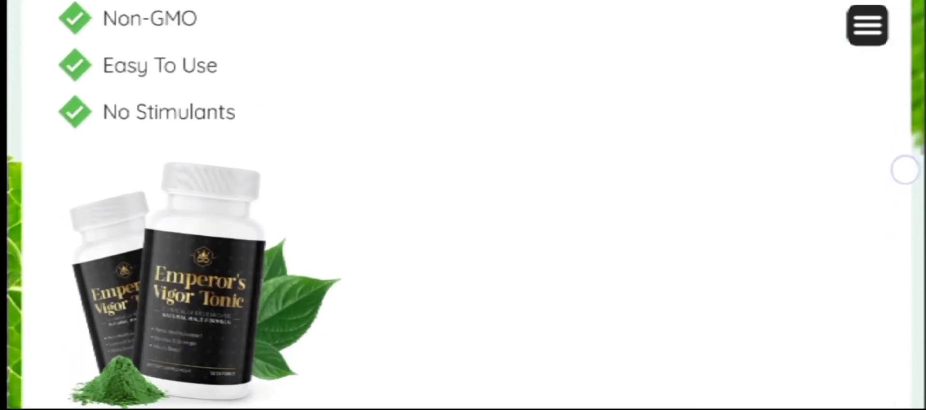
{"action": "scroll", "scroll_direction": "down", "scroll_amount": 3}
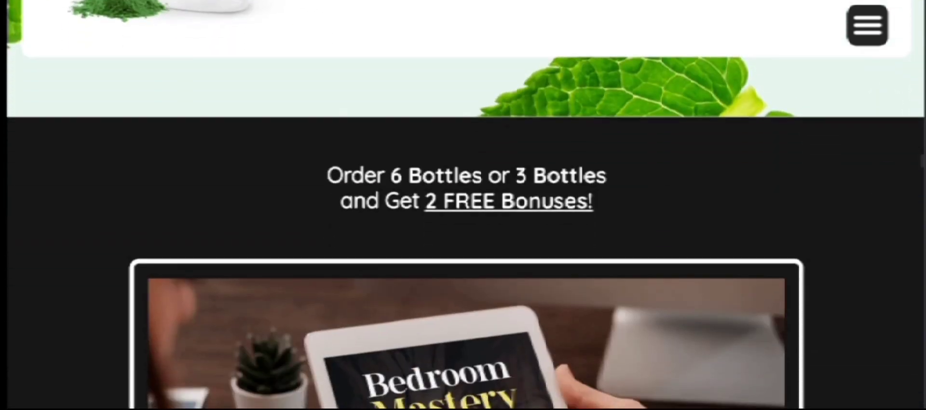
{"action": "scroll", "scroll_direction": "down", "scroll_amount": 3}
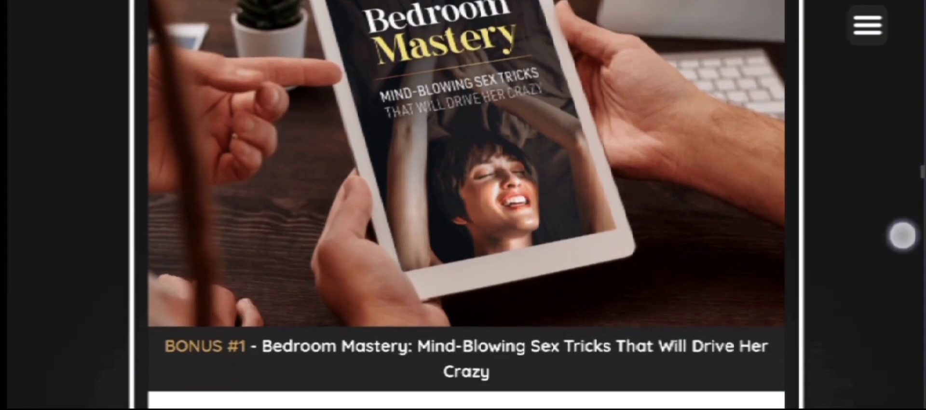
Scroll on past the three package prices and 60-day guarantee to the Frequently Asked Questions
{"action": "scroll", "scroll_direction": "down", "scroll_amount": 3}
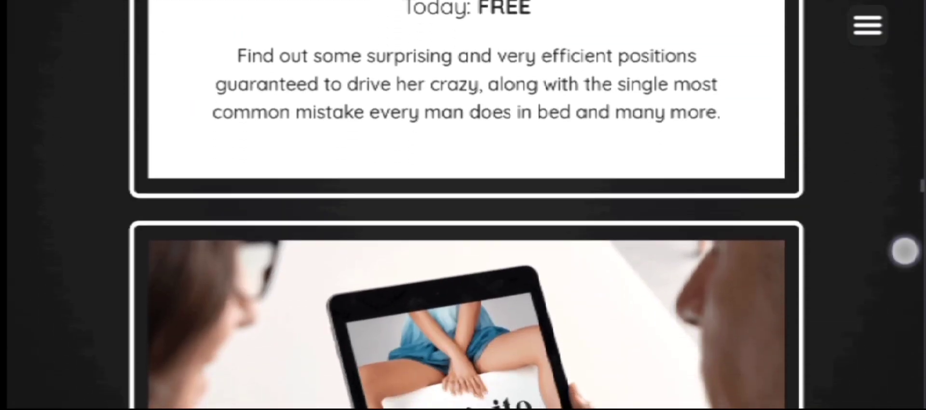
{"action": "scroll", "scroll_direction": "down", "scroll_amount": 3}
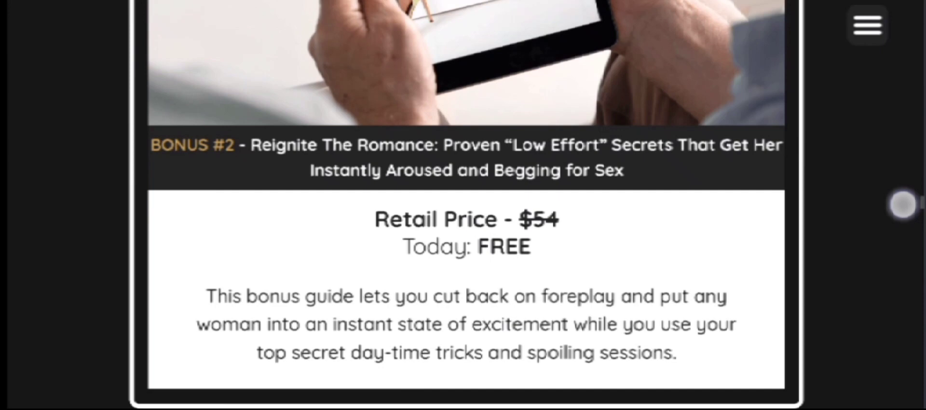
{"action": "scroll", "scroll_direction": "down", "scroll_amount": 3}
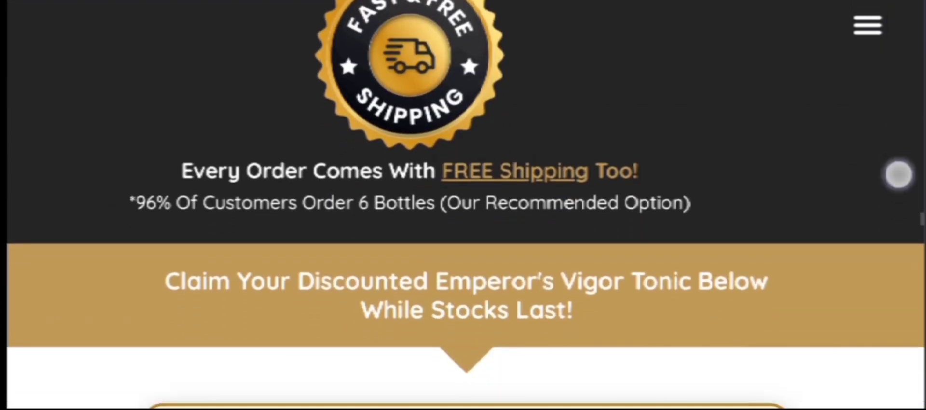
{"action": "scroll", "scroll_direction": "down", "scroll_amount": 3}
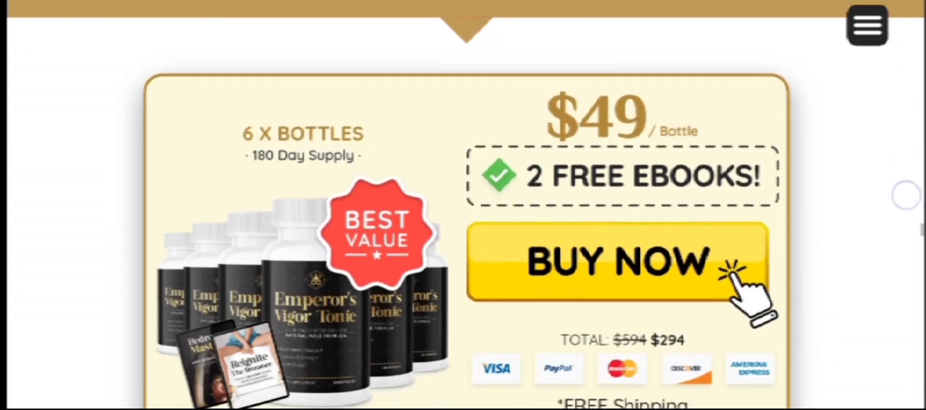
{"action": "scroll", "scroll_direction": "down", "scroll_amount": 3}
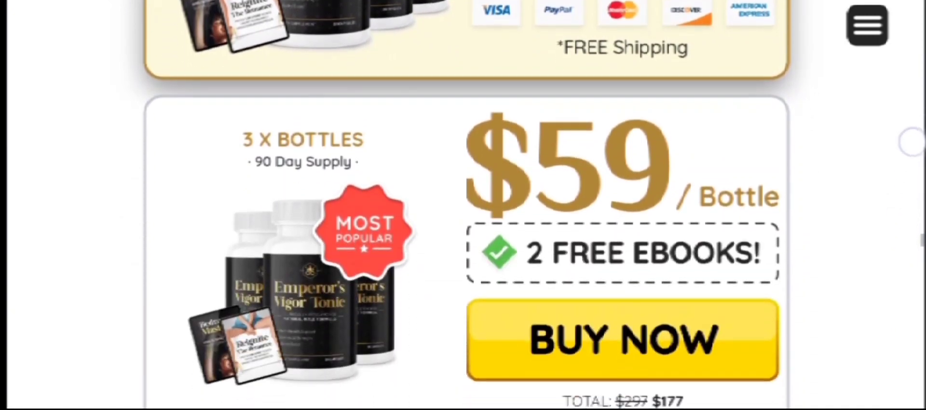
{"action": "scroll", "scroll_direction": "down", "scroll_amount": 3}
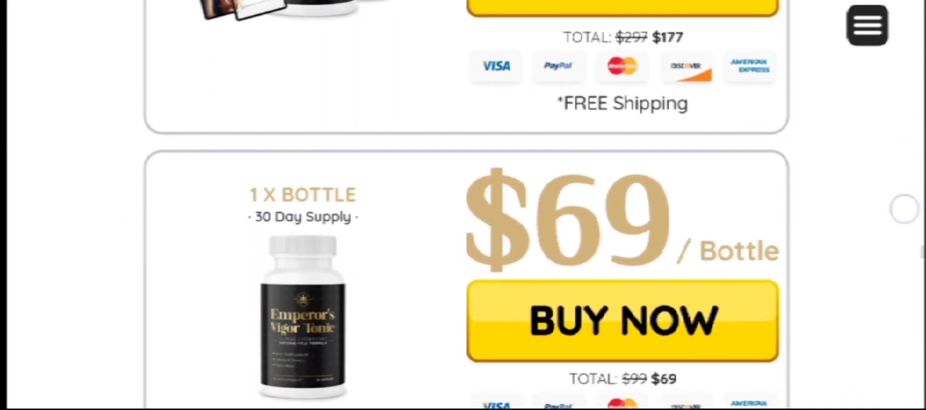
{"action": "scroll", "scroll_direction": "down", "scroll_amount": 3}
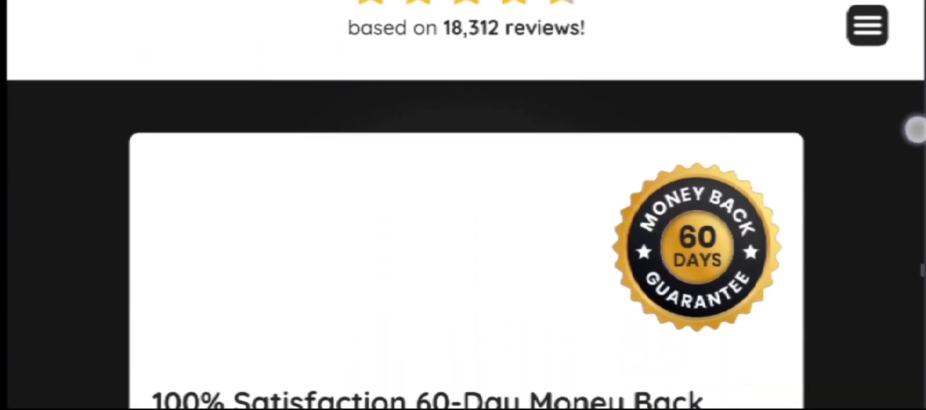
{"action": "scroll", "scroll_direction": "down", "scroll_amount": 3}
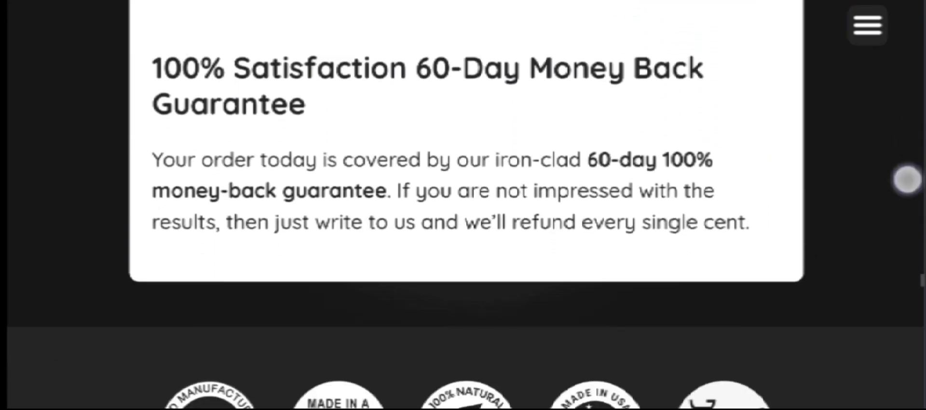
{"action": "scroll", "scroll_direction": "down", "scroll_amount": 3}
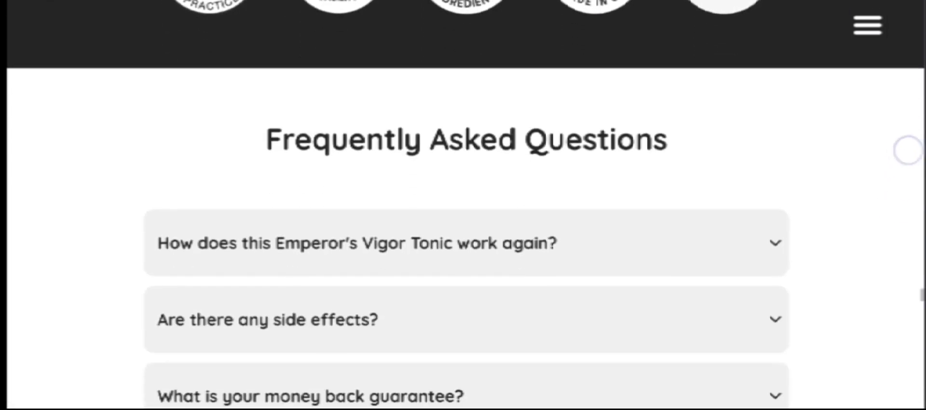
Return to the natural formula section and scroll down through the capsule ingredients
{"action": "left_click", "coordinate": [268, 319]}
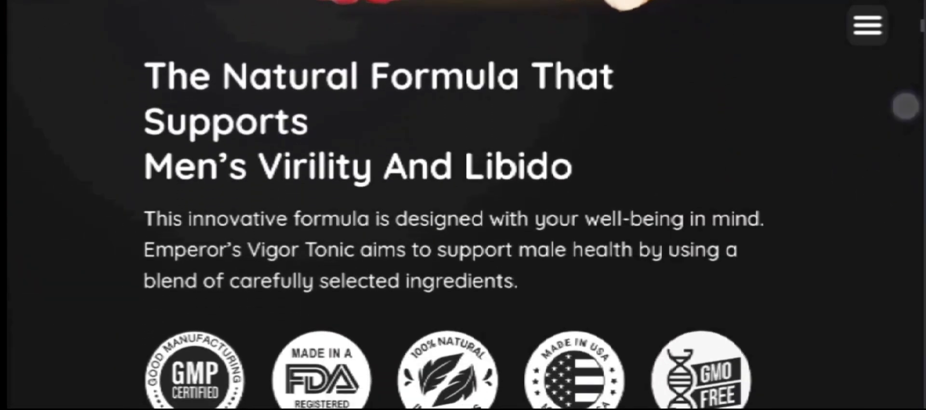
{"action": "scroll", "scroll_direction": "down", "scroll_amount": 3}
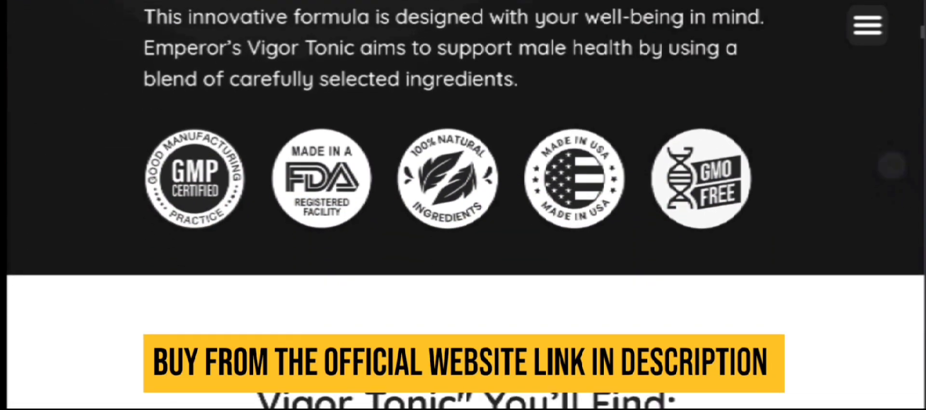
{"action": "scroll", "scroll_direction": "down", "scroll_amount": 3}
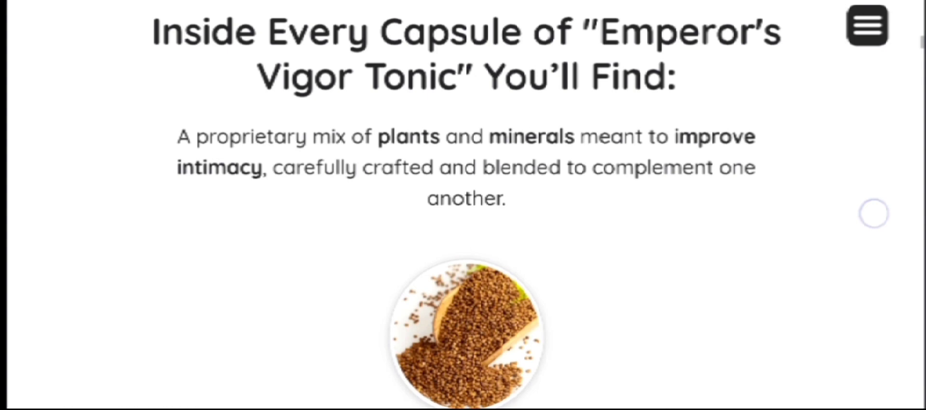
{"action": "scroll", "scroll_direction": "down", "scroll_amount": 3}
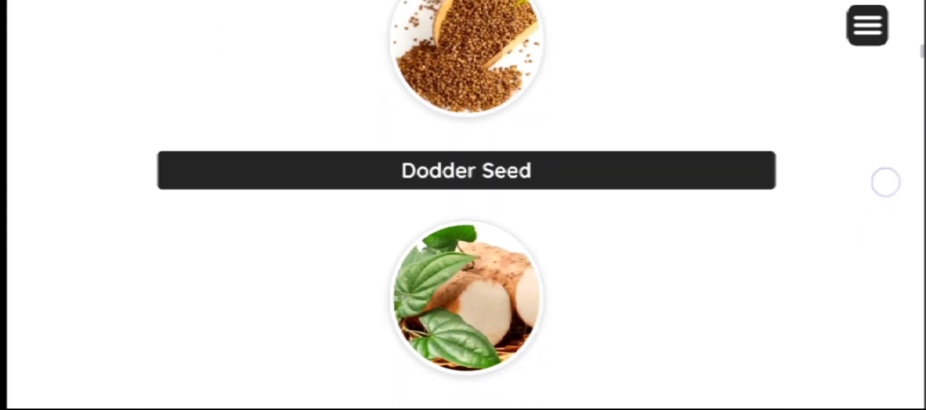
{"action": "scroll", "scroll_direction": "down", "scroll_amount": 3}
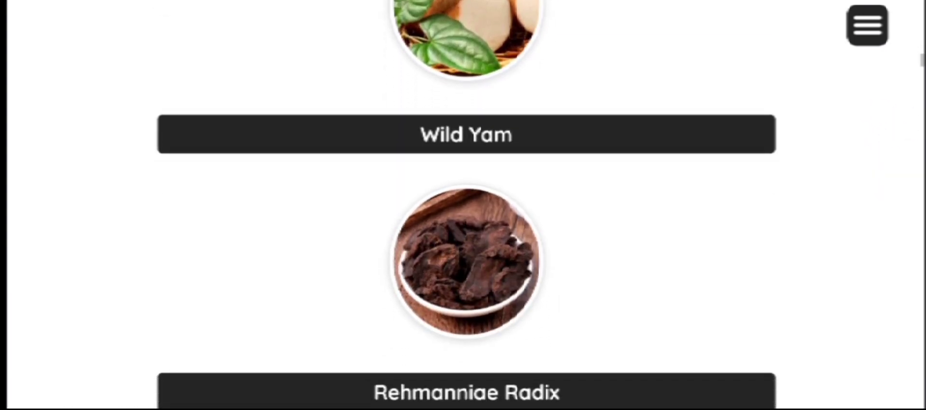
{"action": "scroll", "scroll_direction": "down", "scroll_amount": 3}
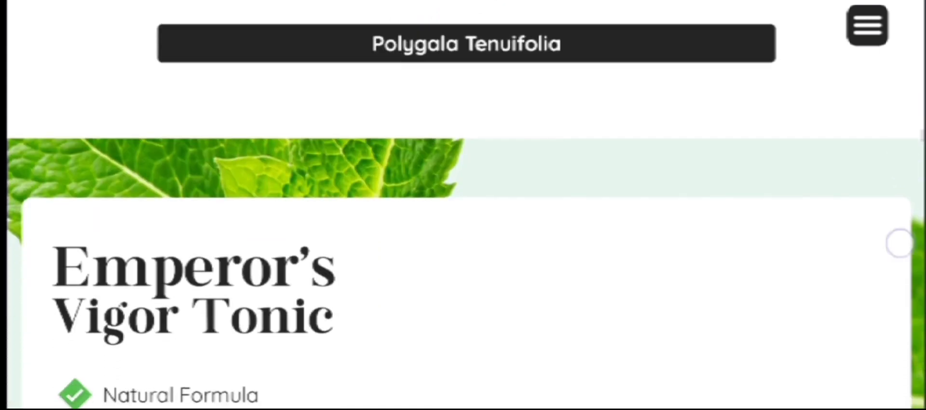
Scroll past the product hero and feature card to the Bedroom Mastery Bonus #1
{"action": "scroll", "scroll_direction": "down", "scroll_amount": 3}
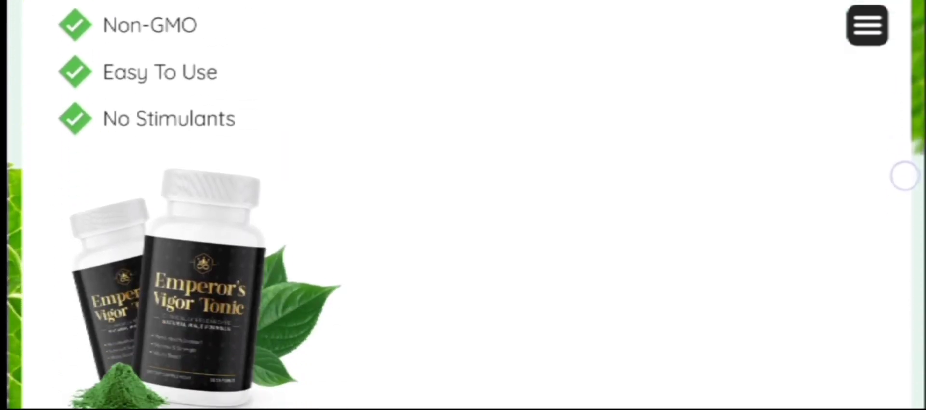
{"action": "scroll", "scroll_direction": "down", "scroll_amount": 3}
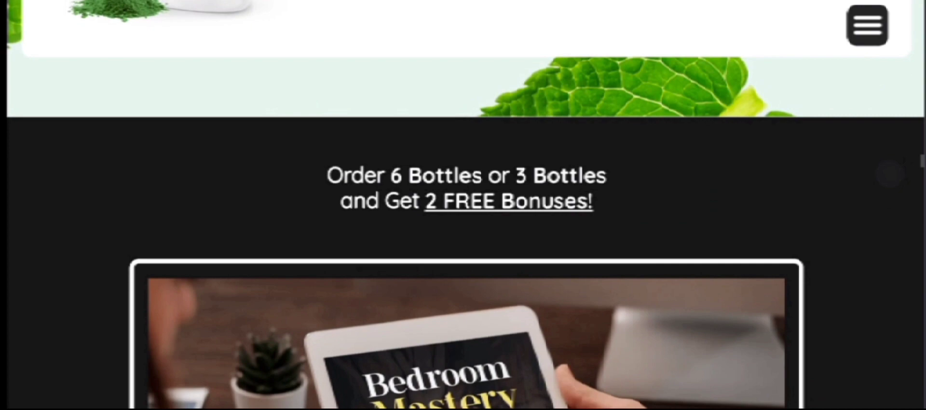
{"action": "scroll", "scroll_direction": "down", "scroll_amount": 3}
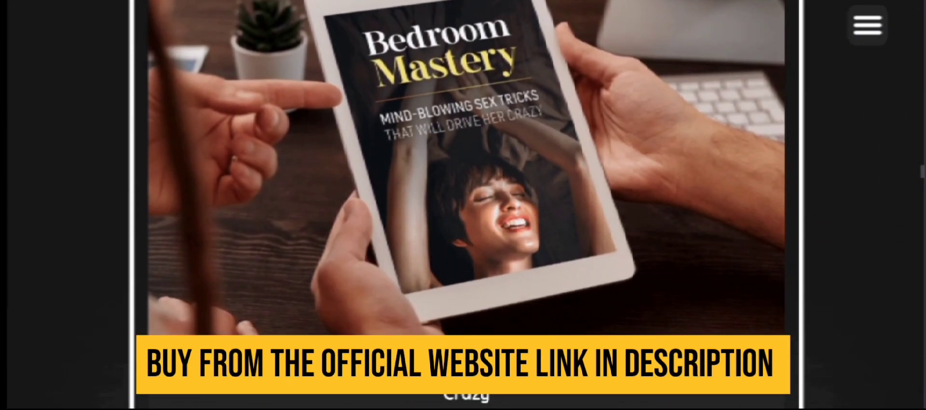
{"action": "scroll", "scroll_direction": "down", "scroll_amount": 3}
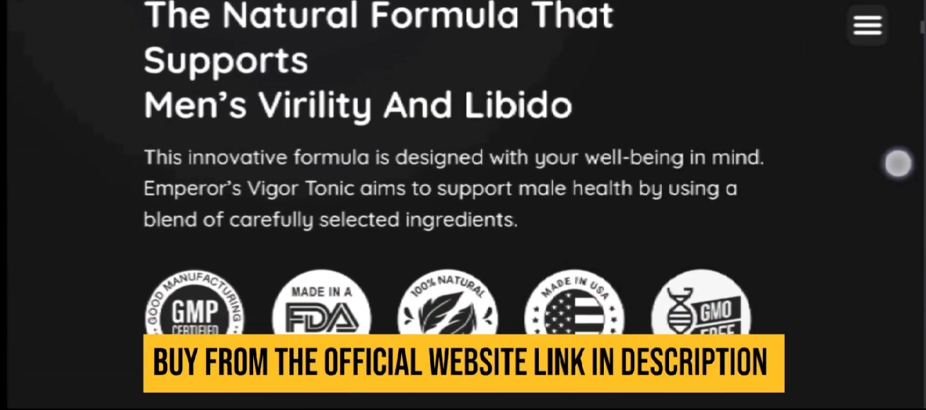
Scroll past Dodder Seed, Wild Yam and Rehmanniae Radix to Bonus #1's free-today retail price
{"action": "scroll", "scroll_direction": "down", "scroll_amount": 3}
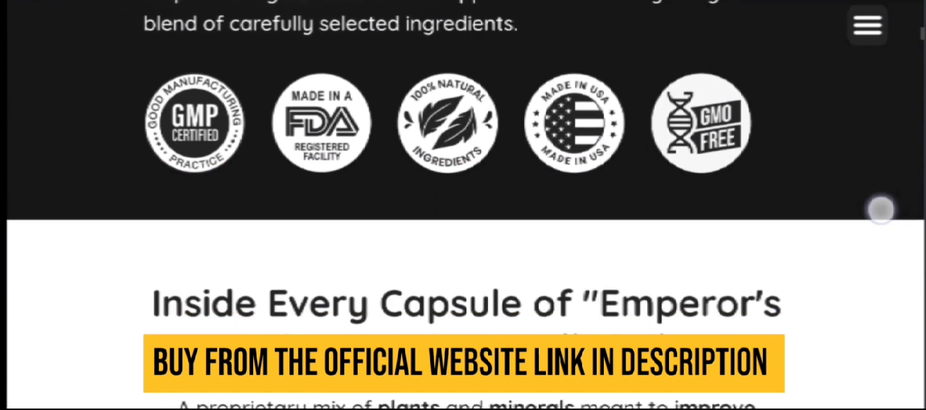
{"action": "scroll", "scroll_direction": "down", "scroll_amount": 3}
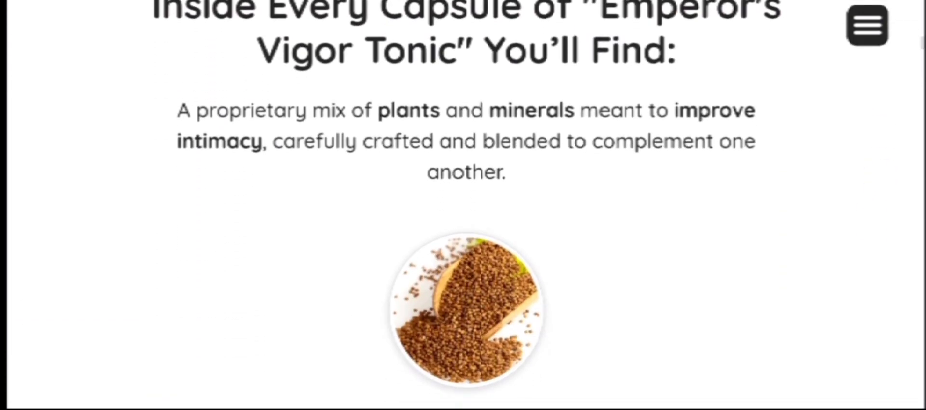
{"action": "scroll", "scroll_direction": "down", "scroll_amount": 3}
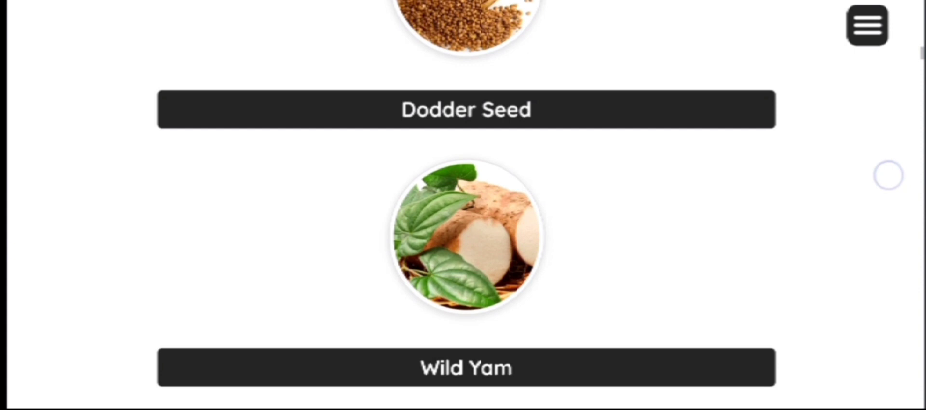
{"action": "scroll", "scroll_direction": "down", "scroll_amount": 3}
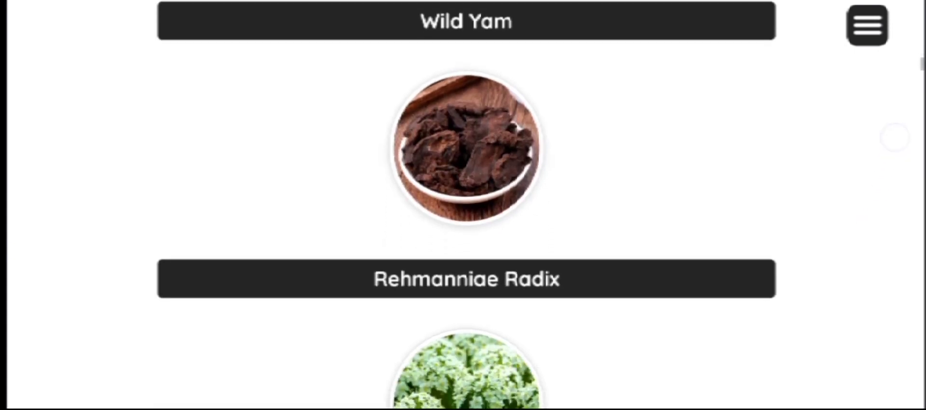
{"action": "scroll", "scroll_direction": "down", "scroll_amount": 3}
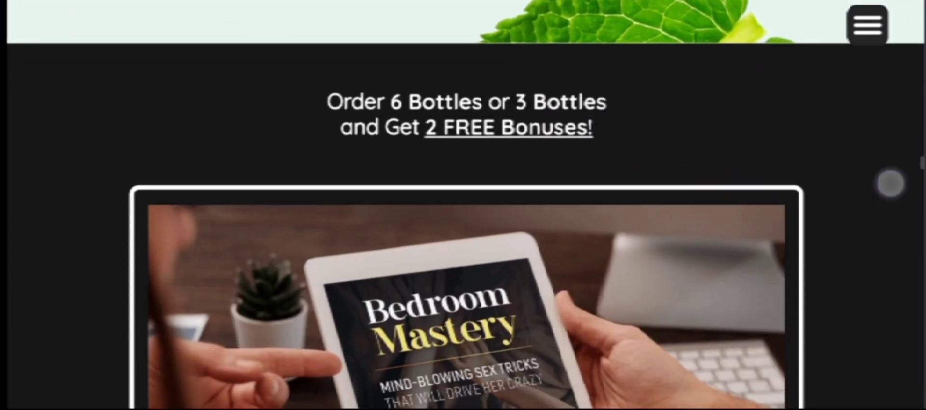
{"action": "scroll", "scroll_direction": "down", "scroll_amount": 3}
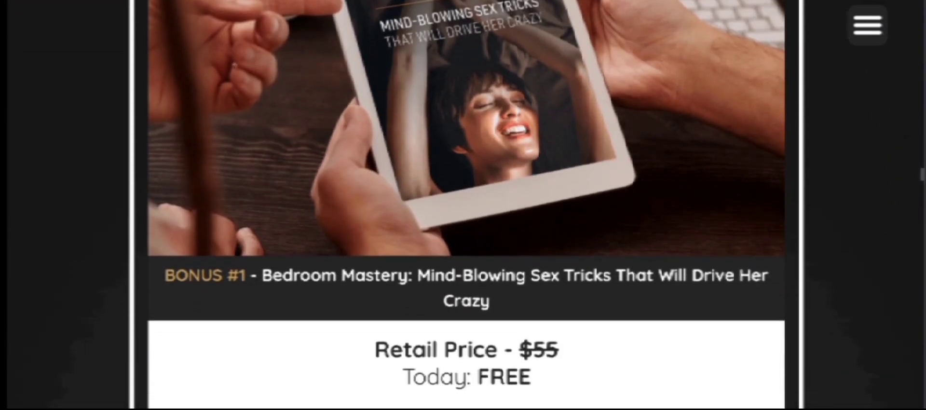